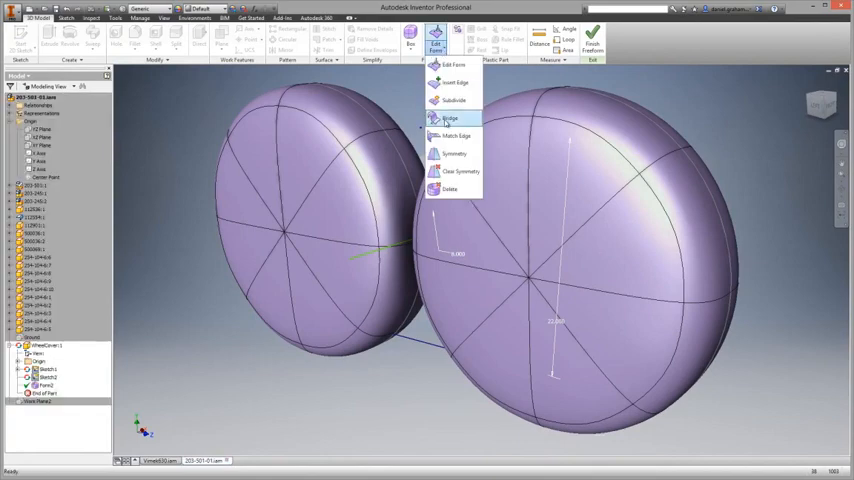
Bridge a face on each rounded shape into one peanut-shaped freeform body.
left_click(449, 118)
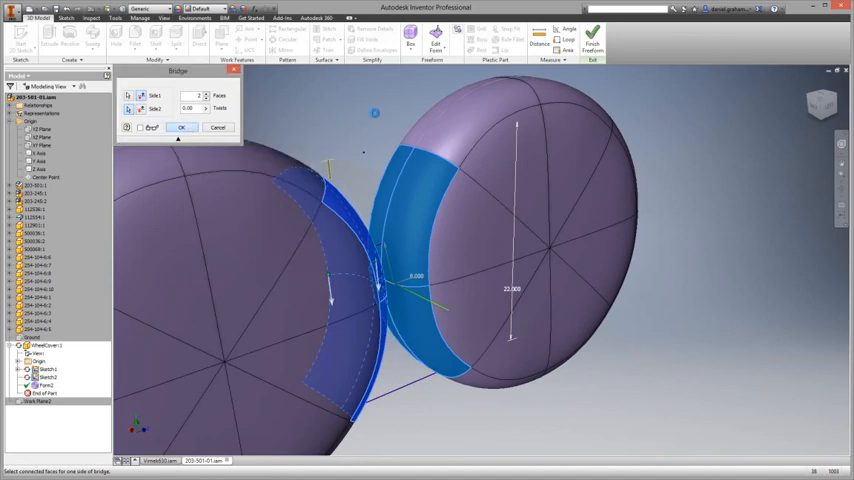
left_click(181, 127)
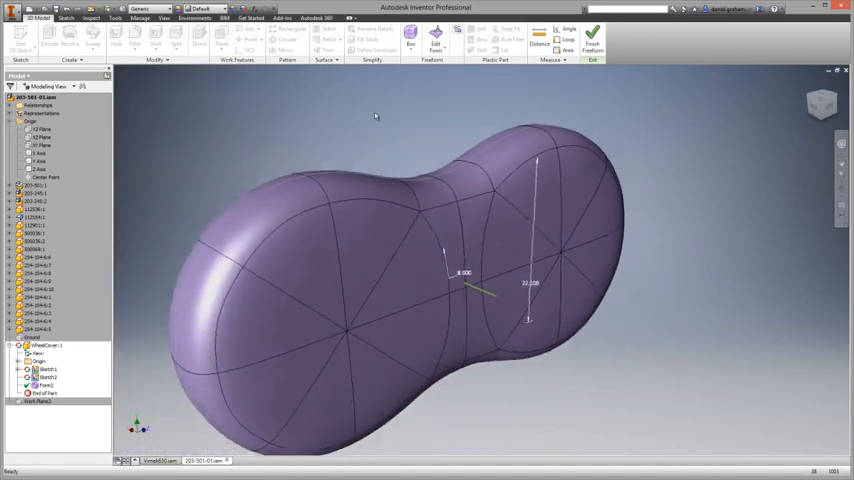
Orbit the view and start Edit Form on the joined peanut-shaped body.
left_click(435, 45)
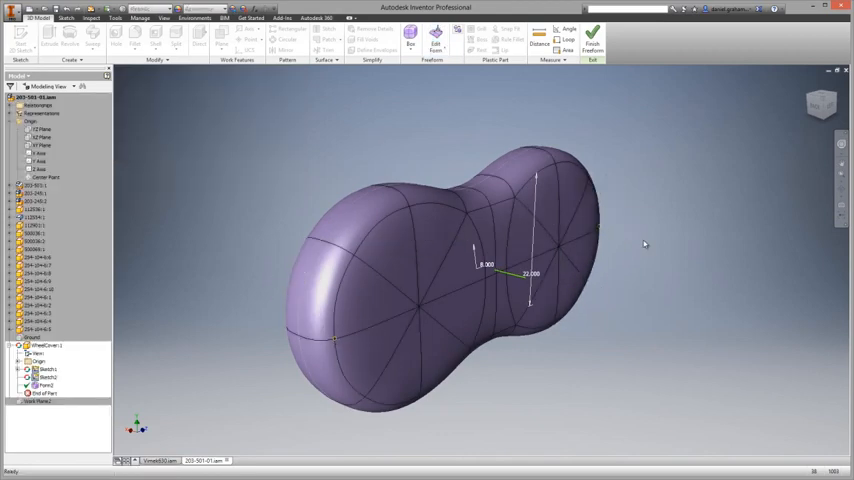
left_click(435, 42)
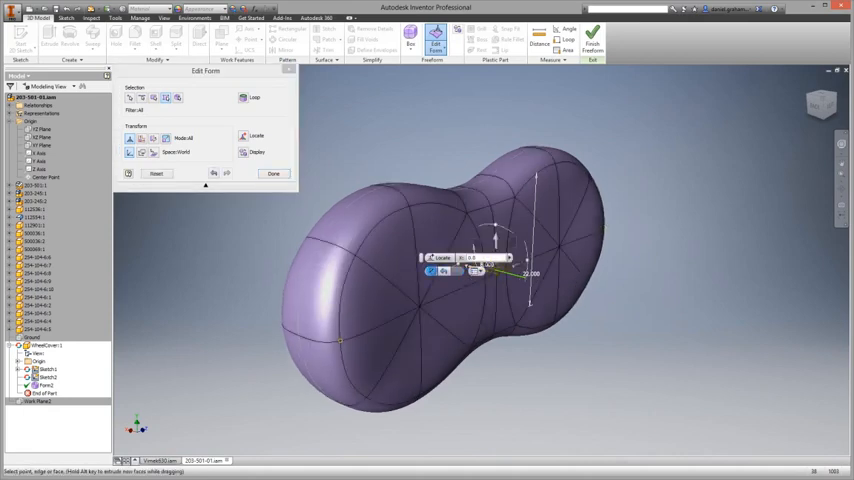
Place a small rounded freeform box on the front of the peanut-shaped body.
left_click(409, 38)
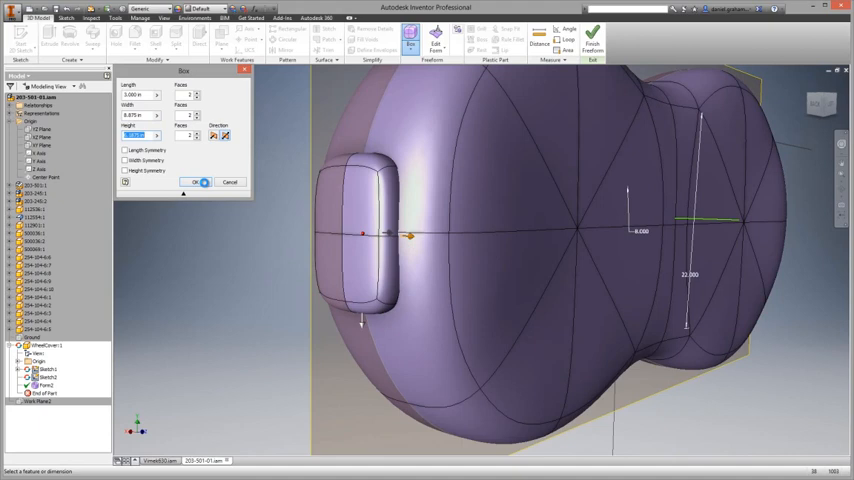
Confirm the box bump, finish freeform editing, split the orange solid, and fillet the bump's edges.
left_click(196, 182)
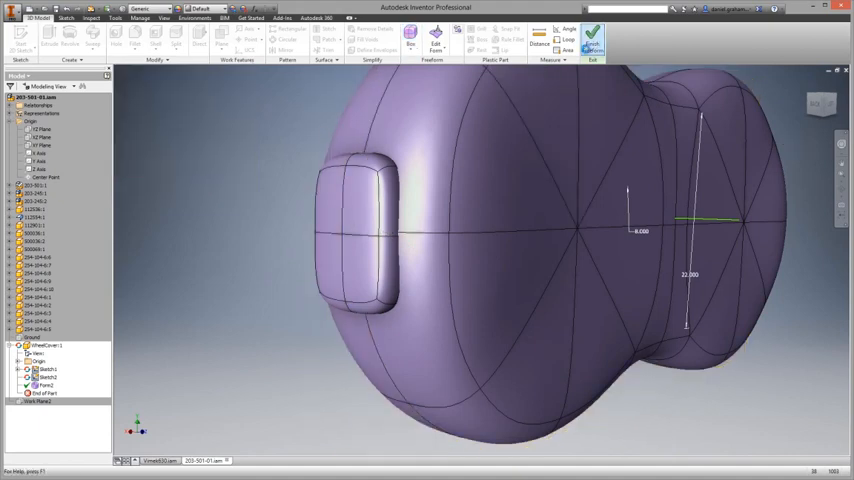
left_click(176, 40)
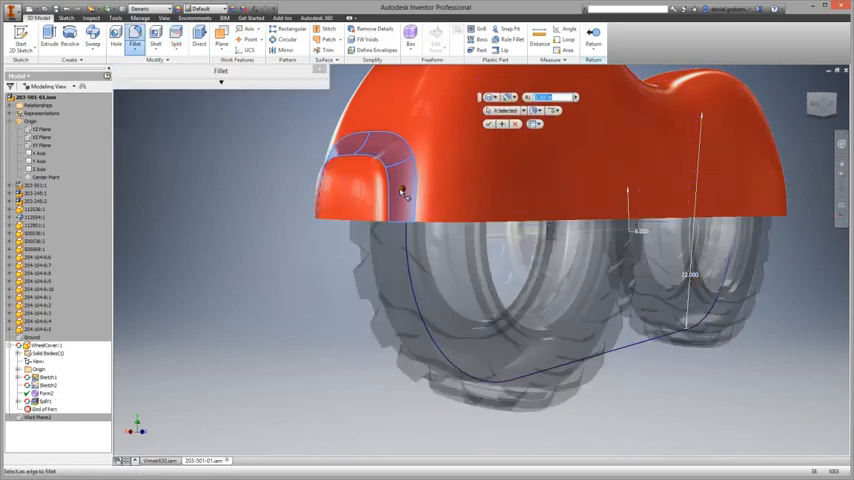
left_click(489, 124)
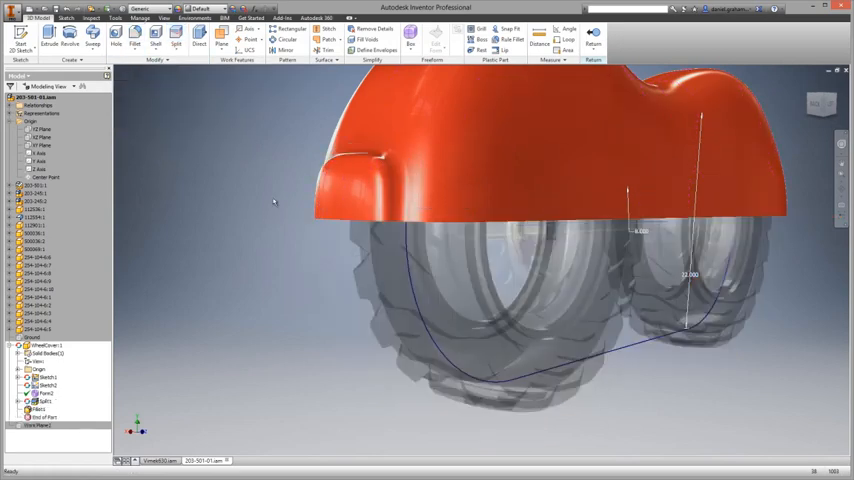